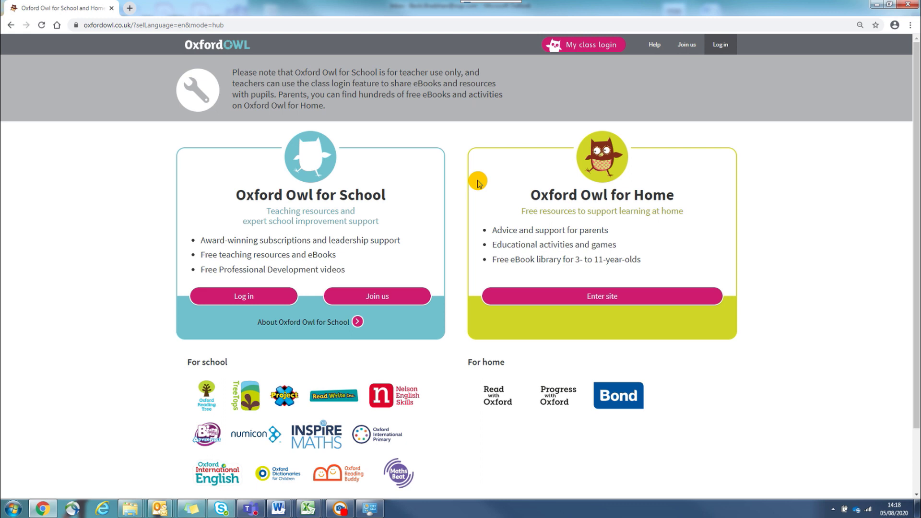
mouse_move(624, 189)
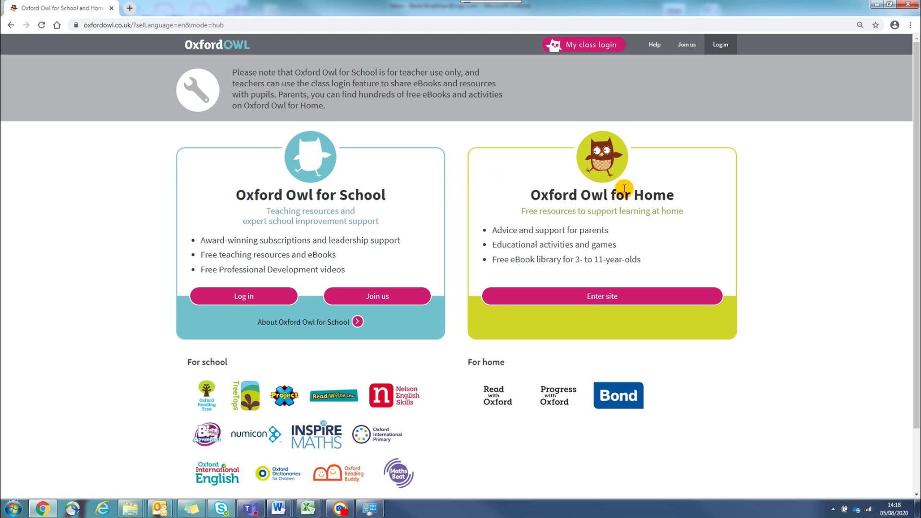
mouse_move(885, 224)
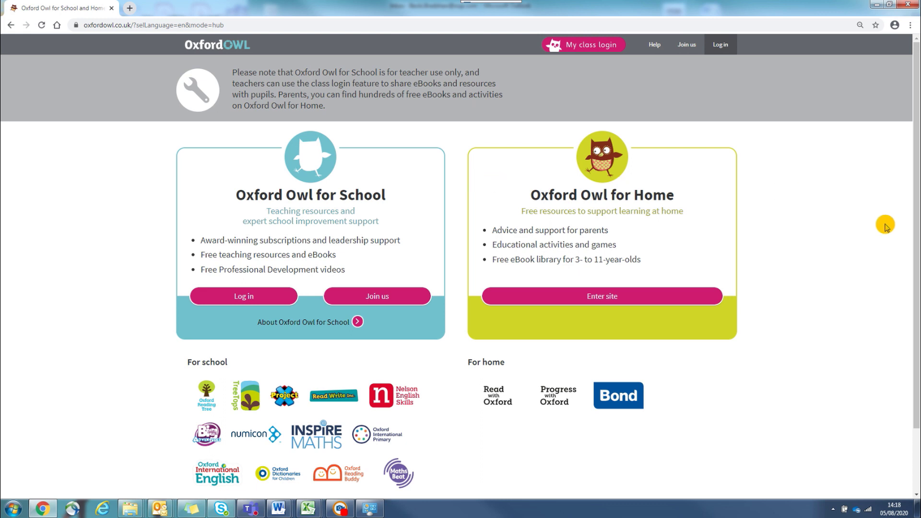
mouse_move(721, 44)
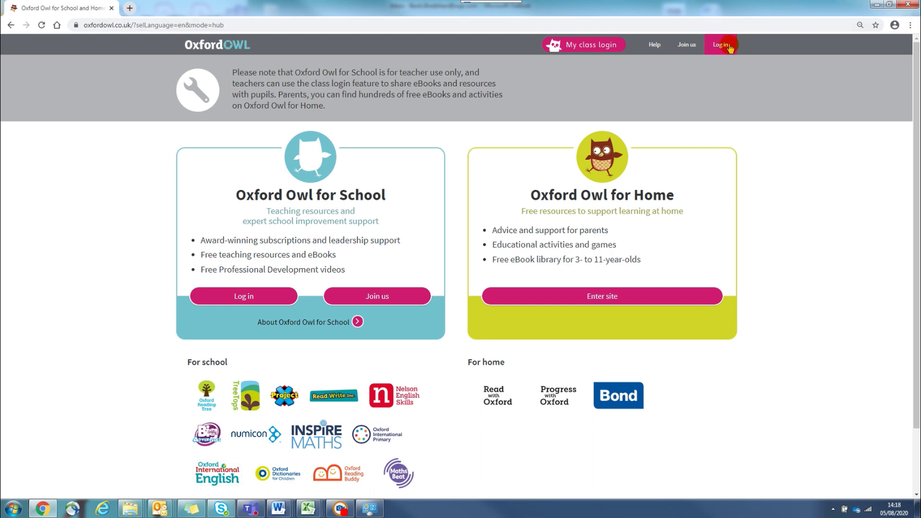
Log in to the Oxford Owl school account with the password
left_click(720, 44)
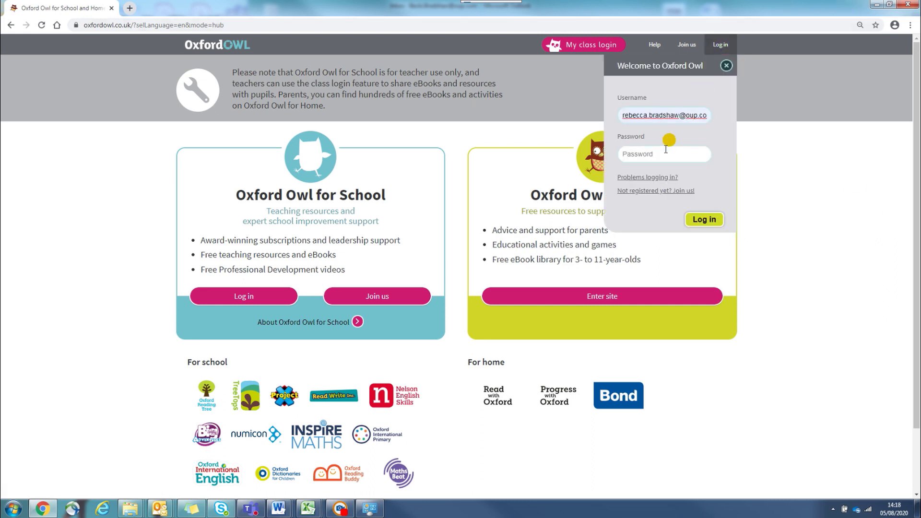
type("•••")
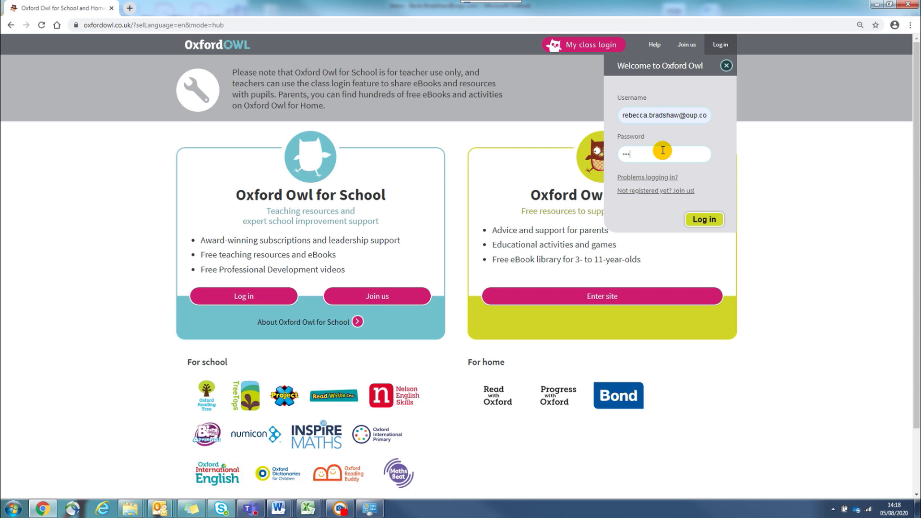
type("password")
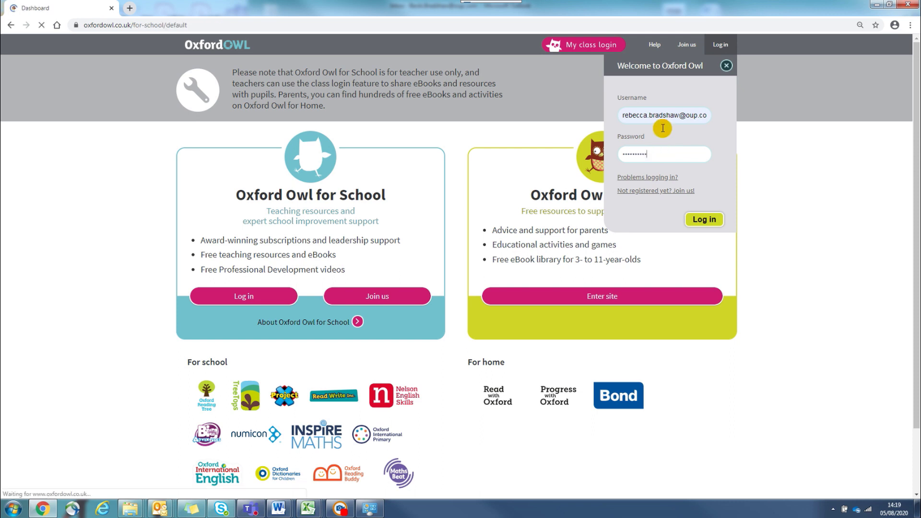
left_click(704, 219)
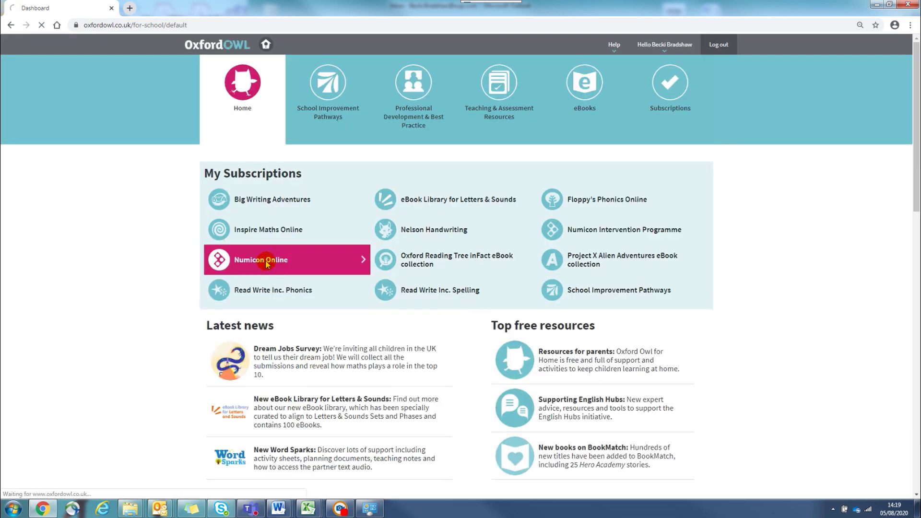
Open Numicon Online from the My Subscriptions list
left_click(260, 260)
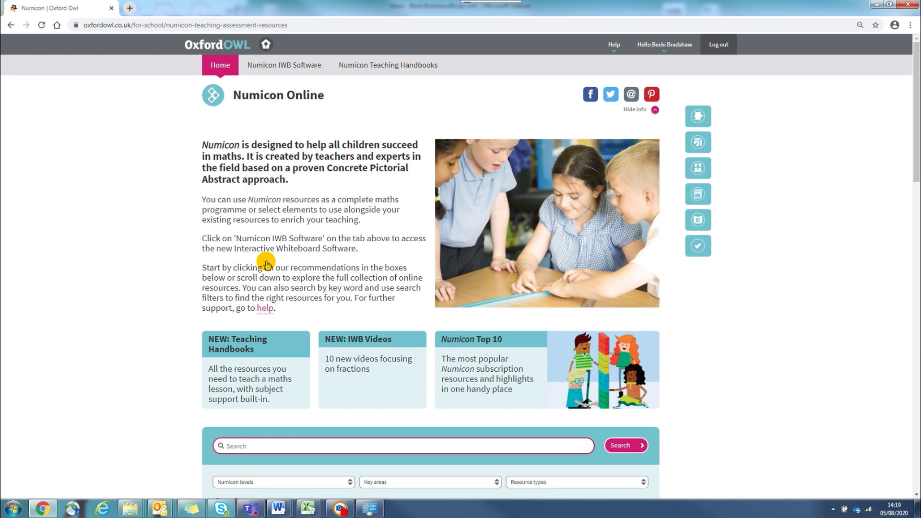
mouse_move(268, 262)
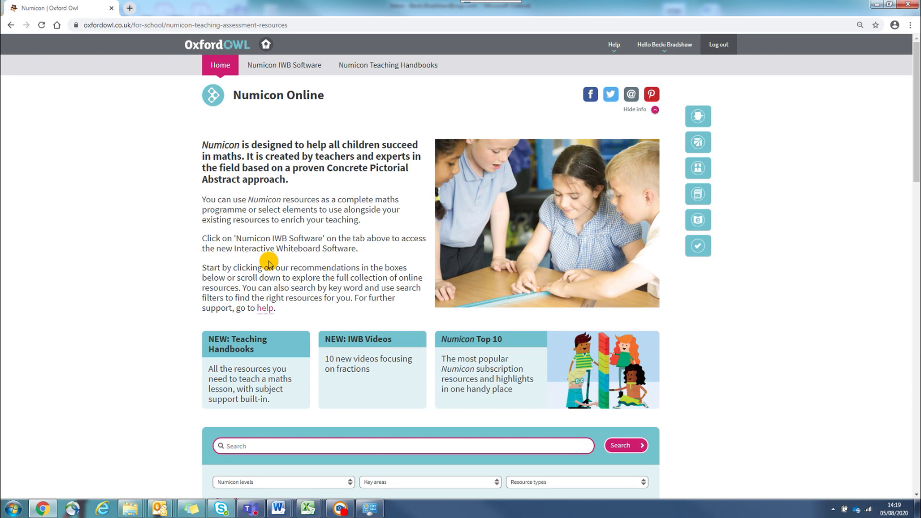
mouse_move(387, 65)
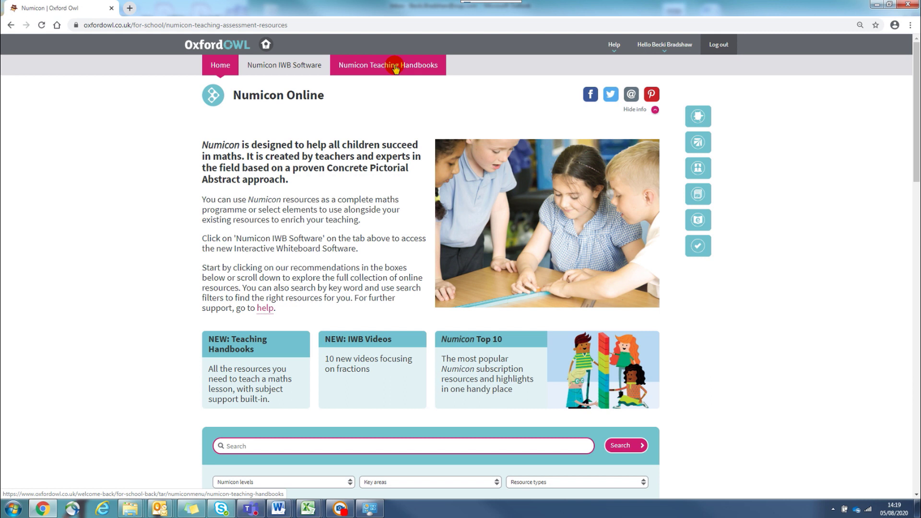
mouse_move(283, 65)
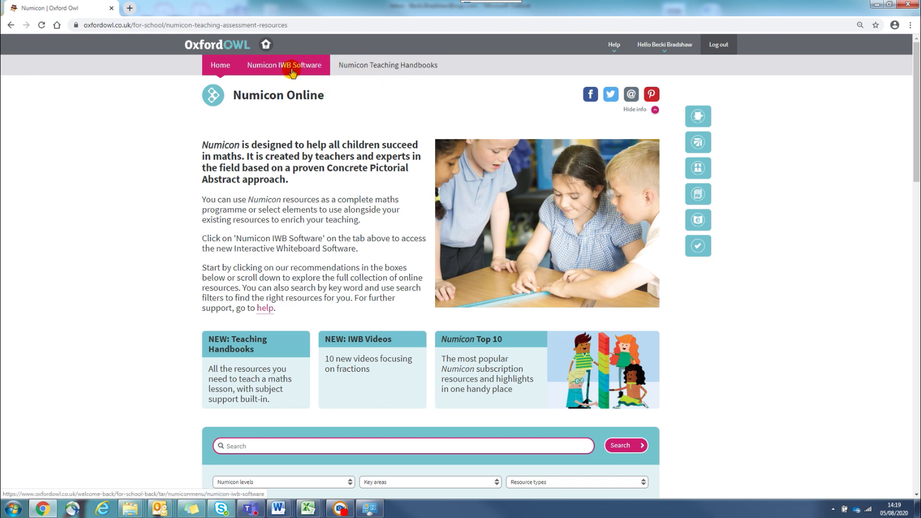
mouse_move(171, 42)
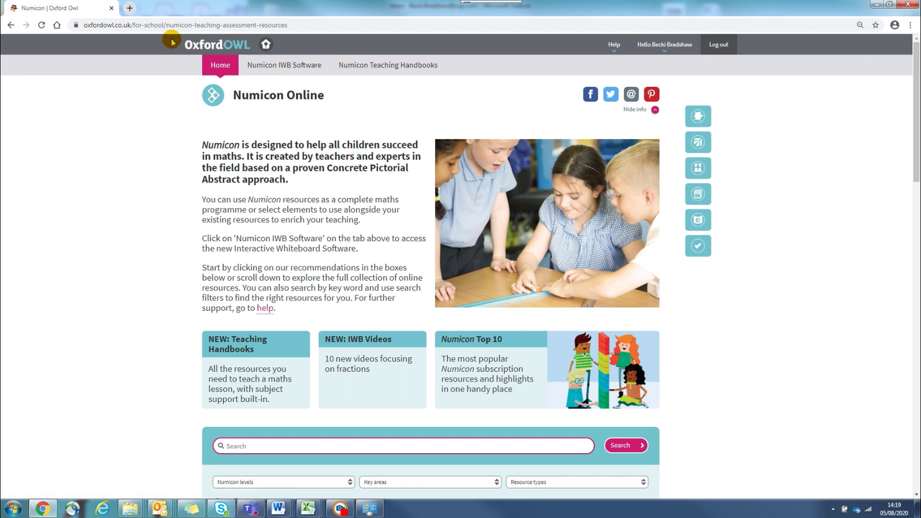
mouse_move(626, 277)
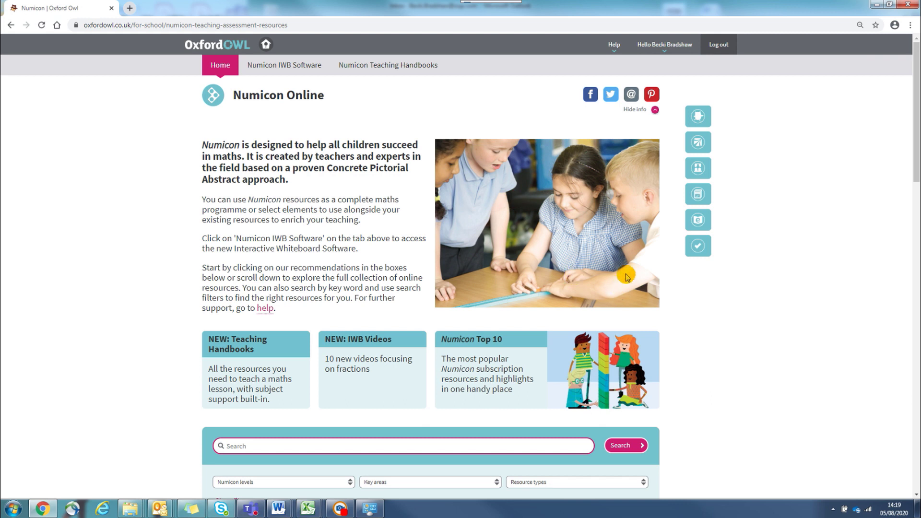
mouse_move(832, 385)
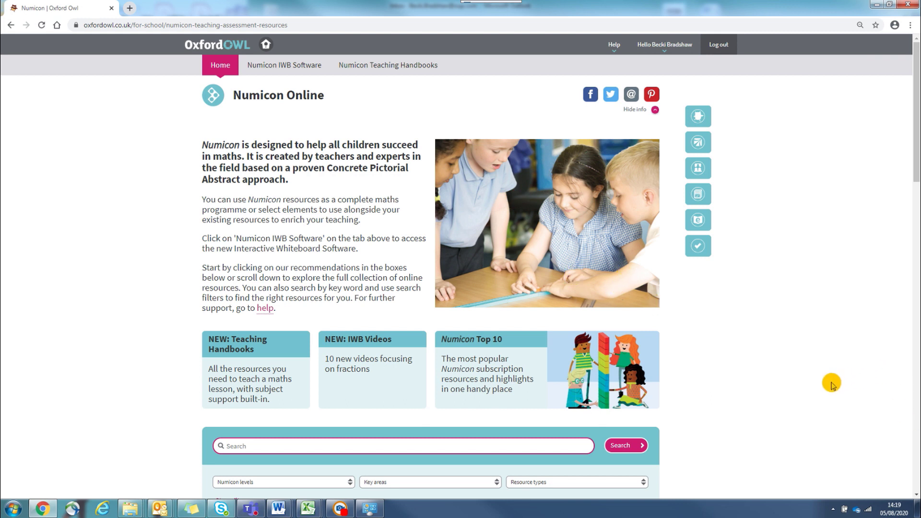
mouse_move(801, 374)
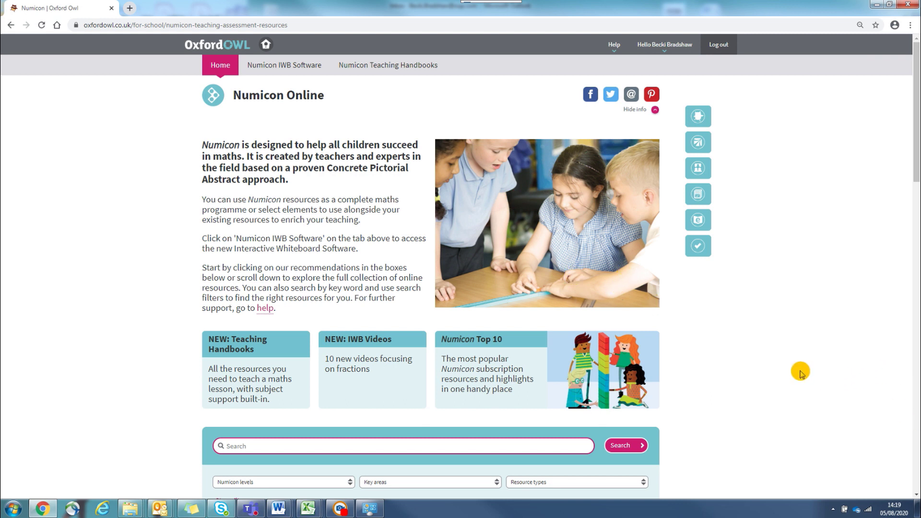
mouse_move(388, 65)
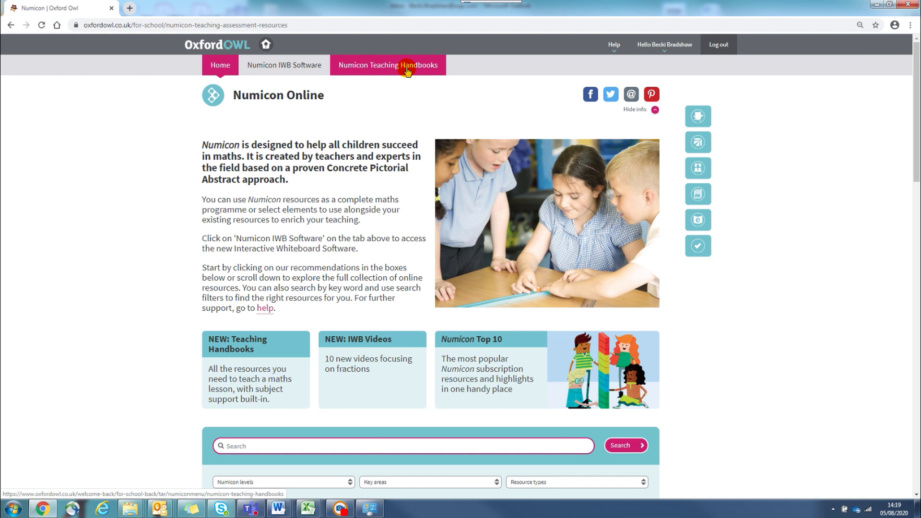
Open the Numicon Teaching Handbooks tab and scroll down to the year-group filter
left_click(388, 65)
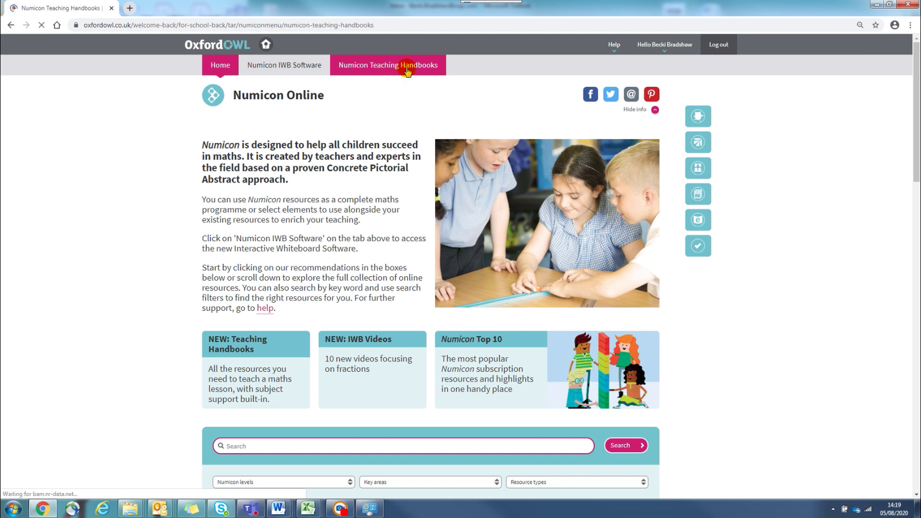
left_click(388, 65)
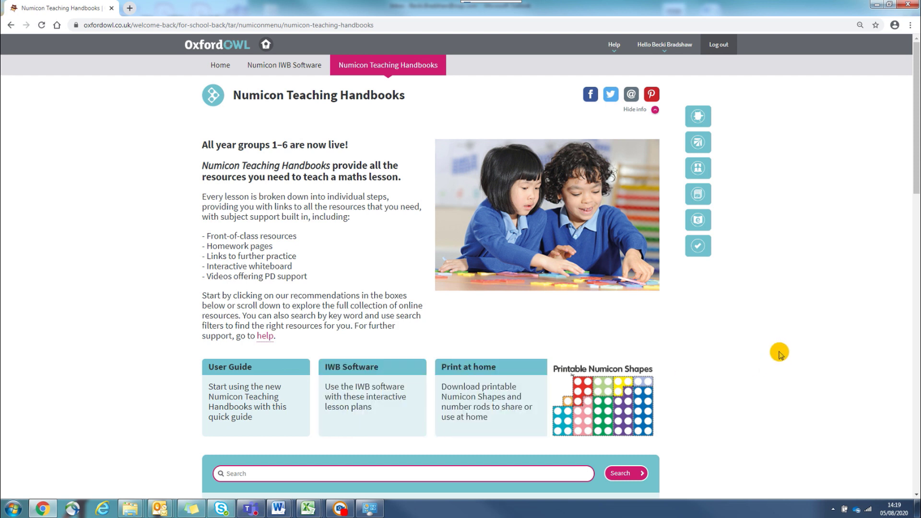
scroll("down", 3)
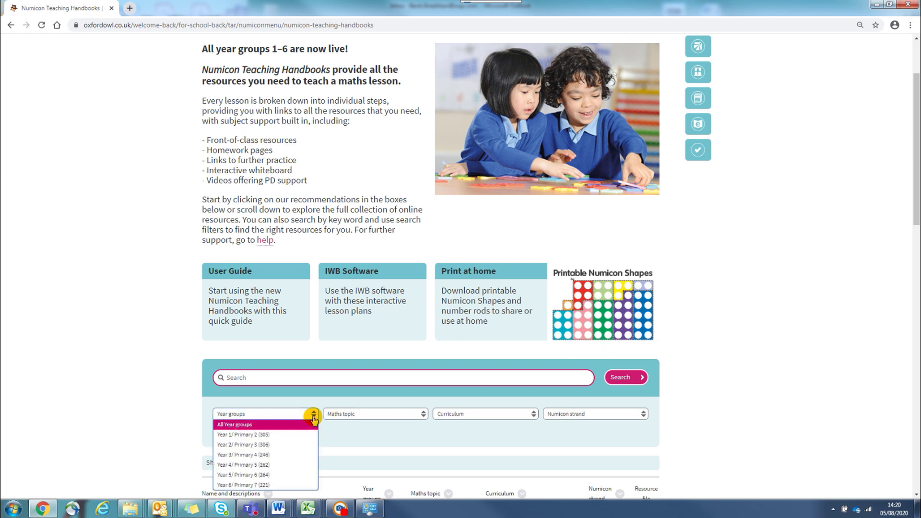
mouse_move(374, 424)
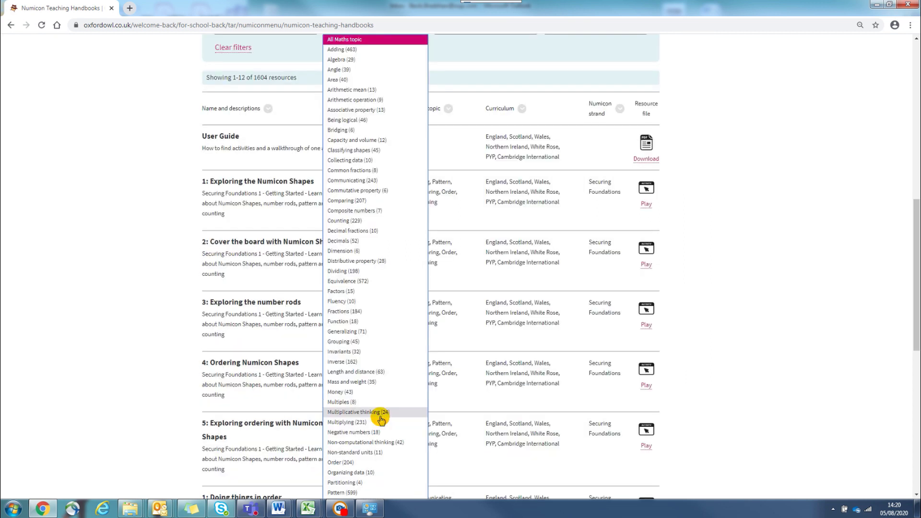
mouse_move(822, 384)
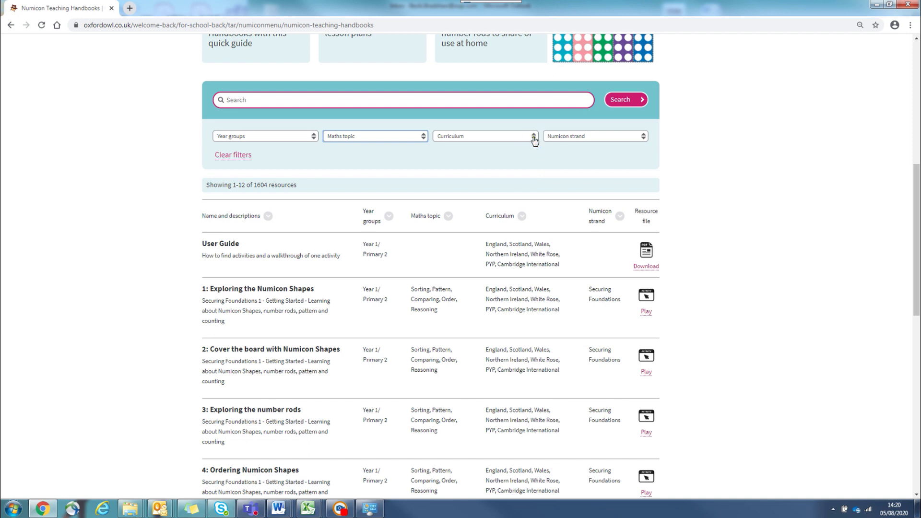
left_click(485, 135)
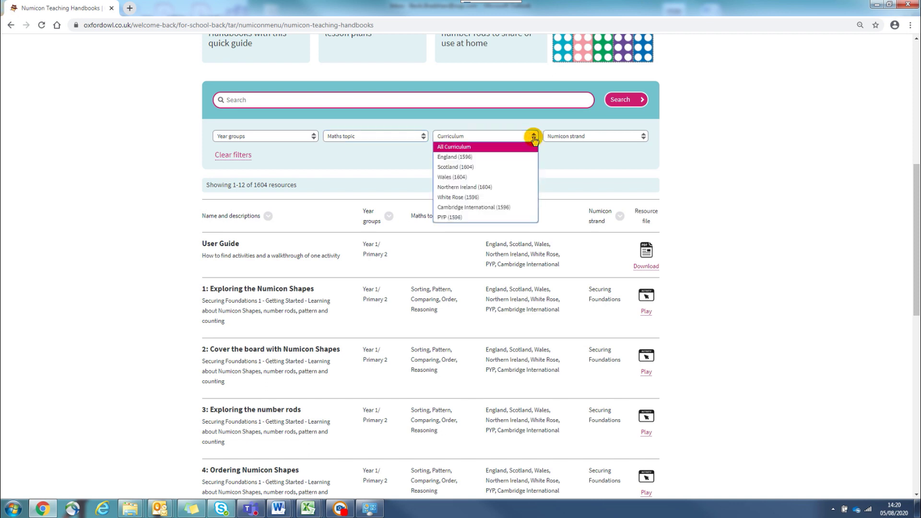
mouse_move(646, 139)
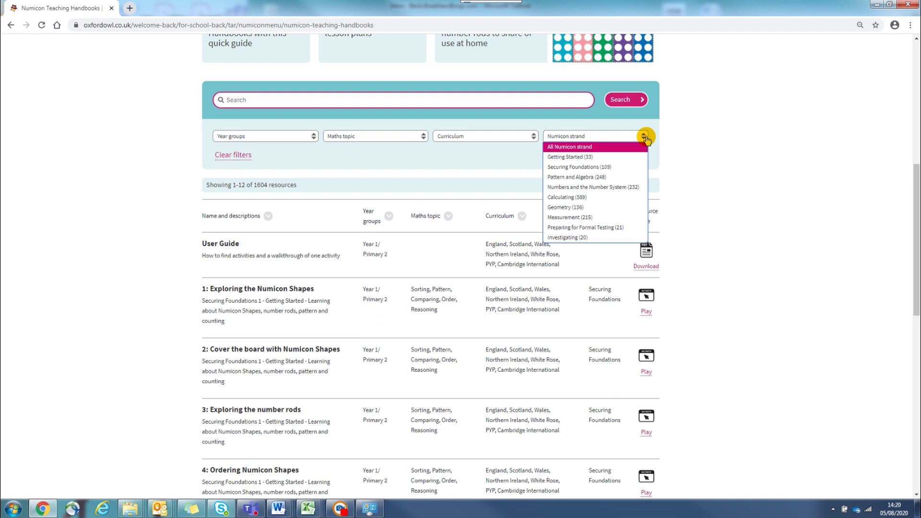
mouse_move(731, 296)
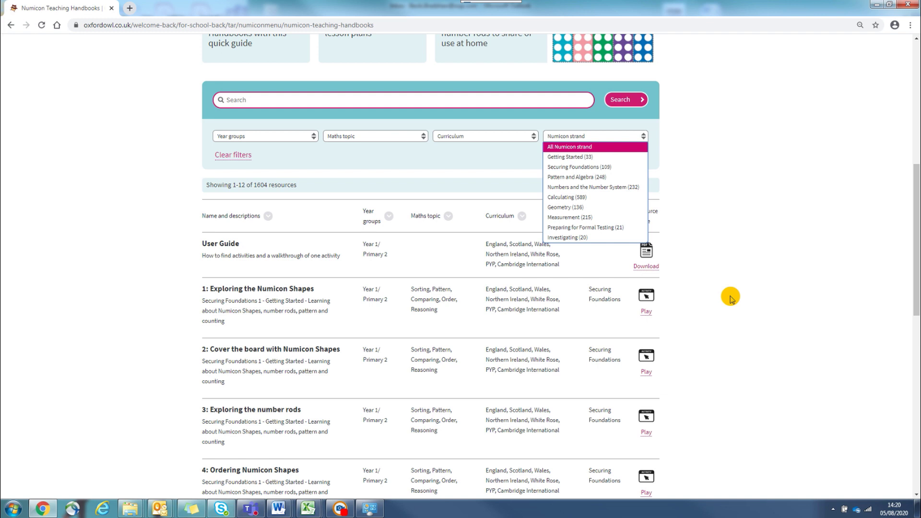
mouse_move(796, 327)
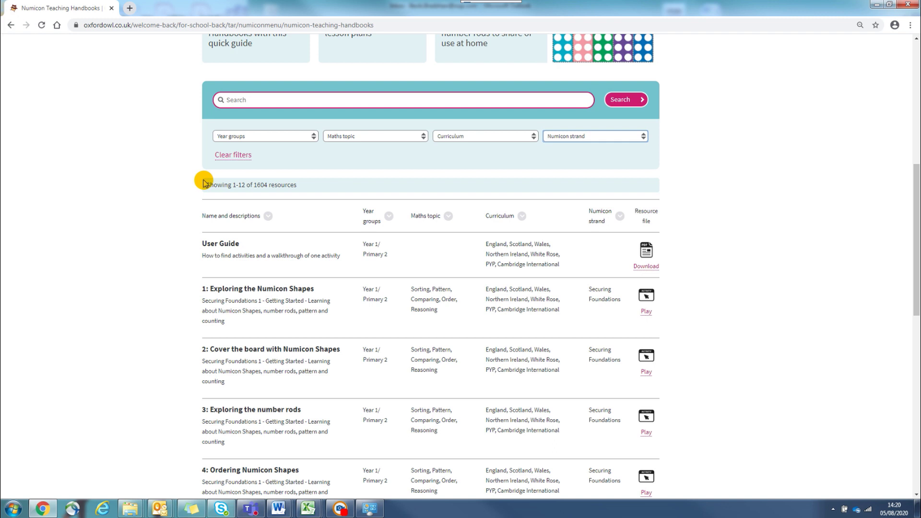
Filter handbooks to Year 4/Primary 5 and start typing 'negative numbers' into search
left_click(265, 136)
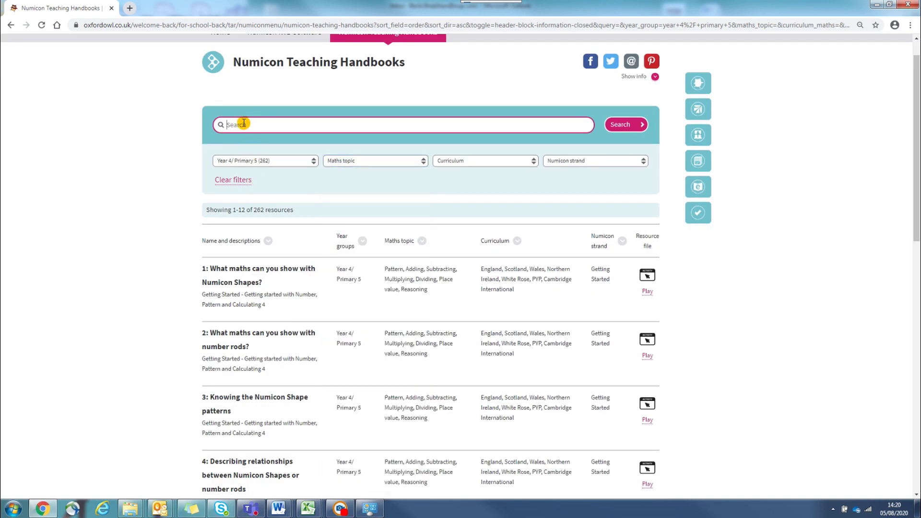
type("negative numbers")
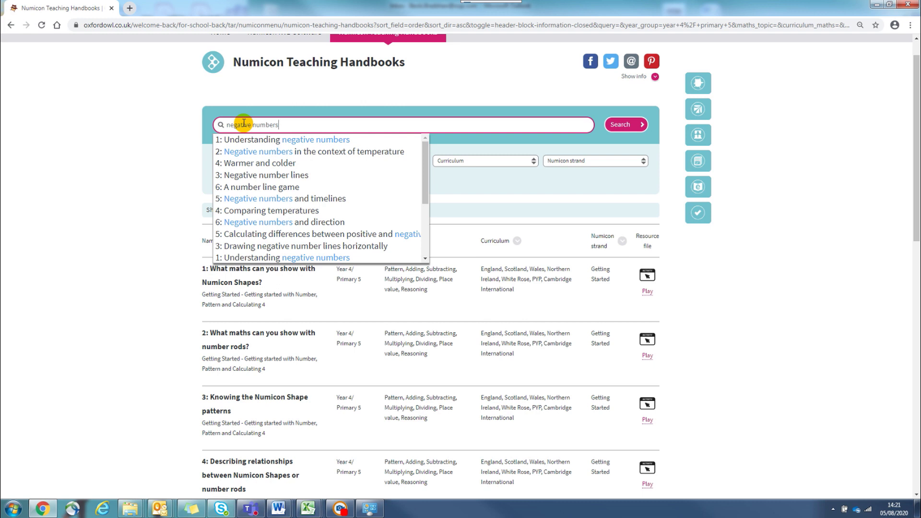
Run the 'negative numbers' search, returning 6 Year 4 handbook resources
left_click(625, 124)
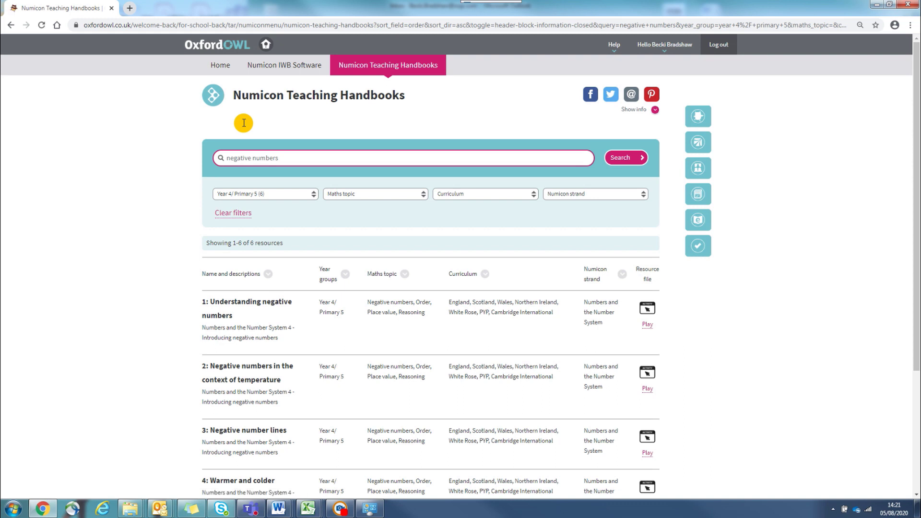
mouse_move(256, 301)
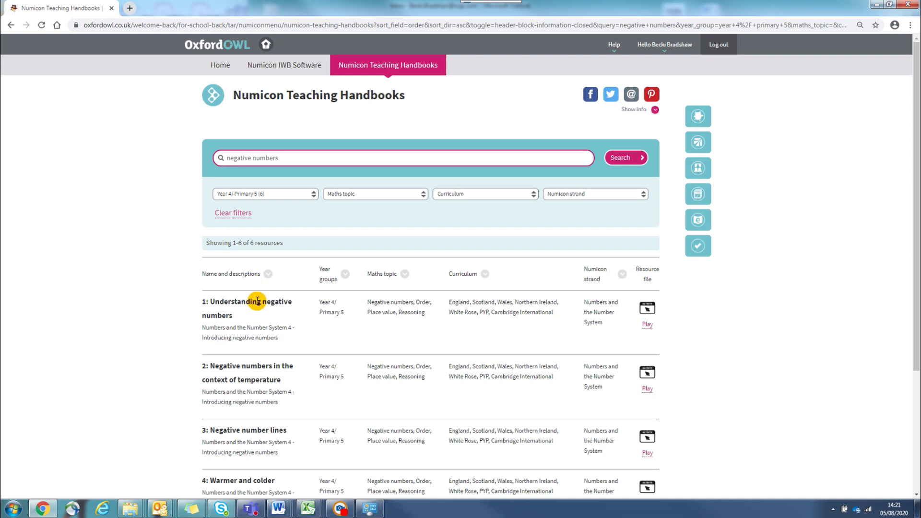
Scroll through the six results and play '1: Understanding negative numbers'
scroll("down", 3)
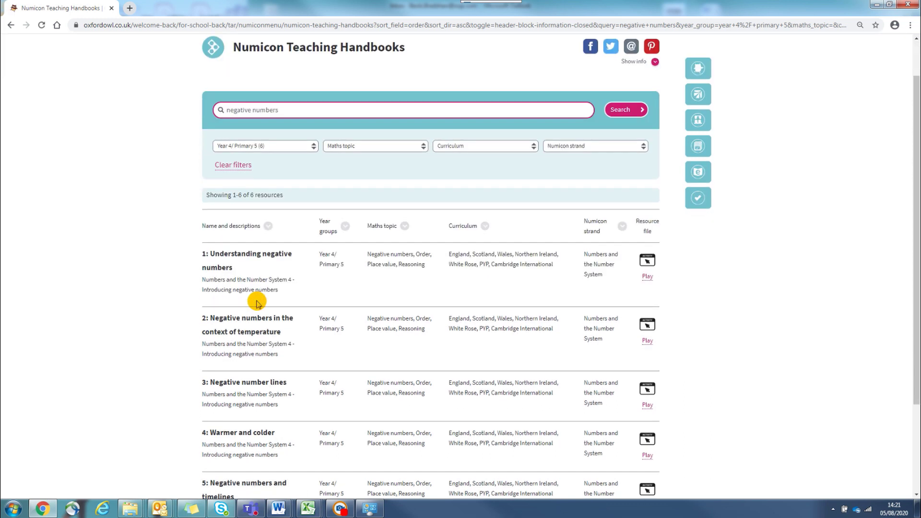
scroll("down", 3)
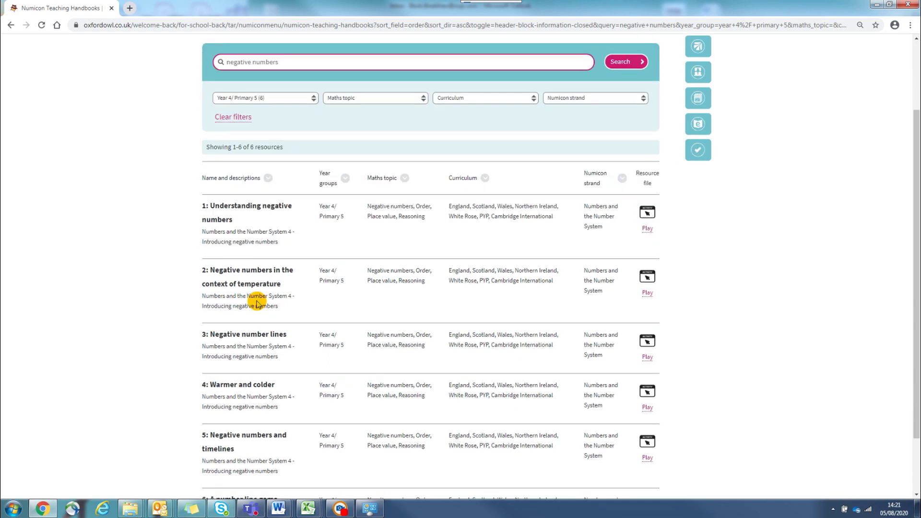
scroll("down", 3)
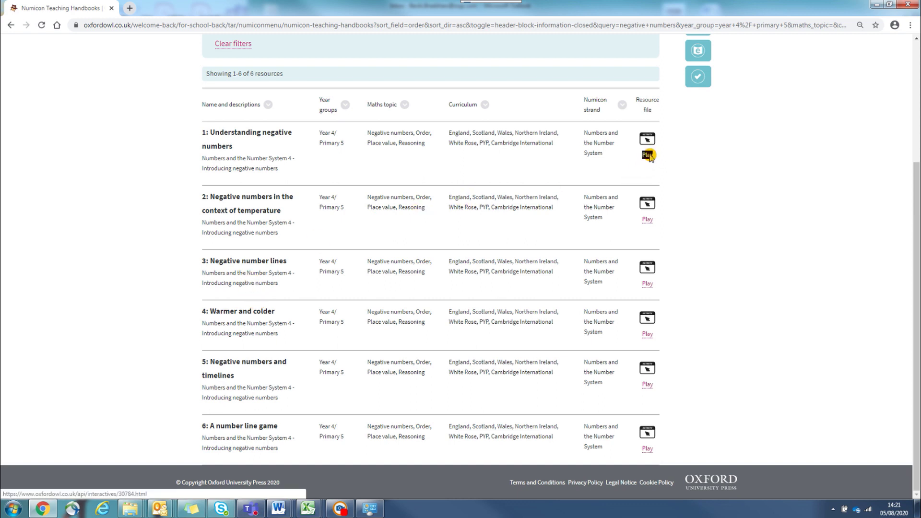
left_click(646, 156)
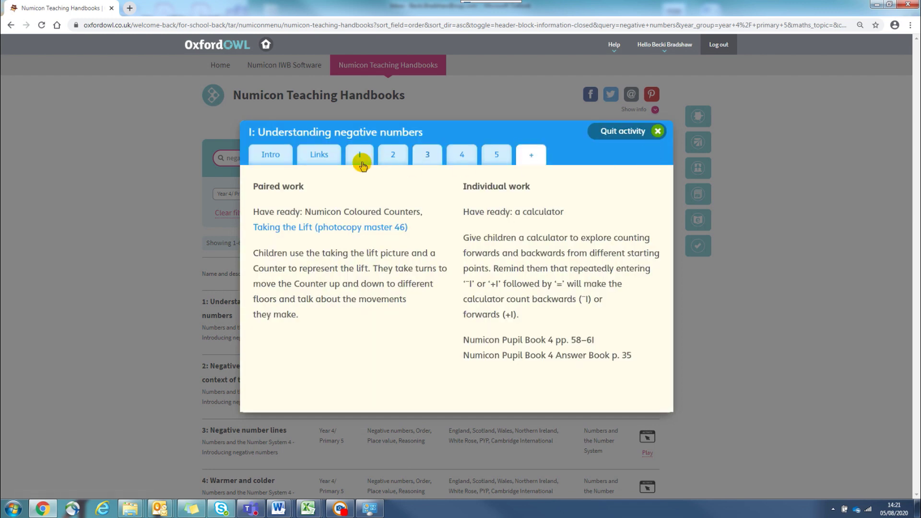
View the activity's Intro tab, then switch to its Links tab
left_click(269, 154)
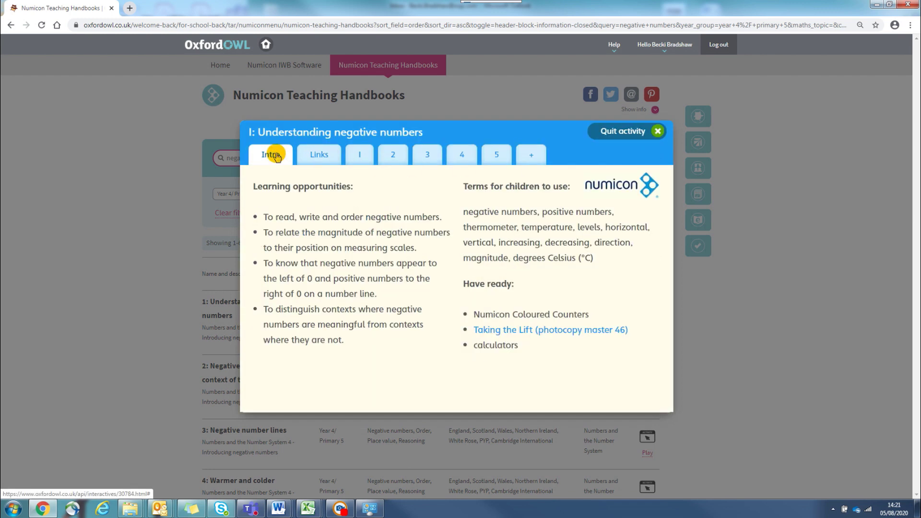
mouse_move(317, 155)
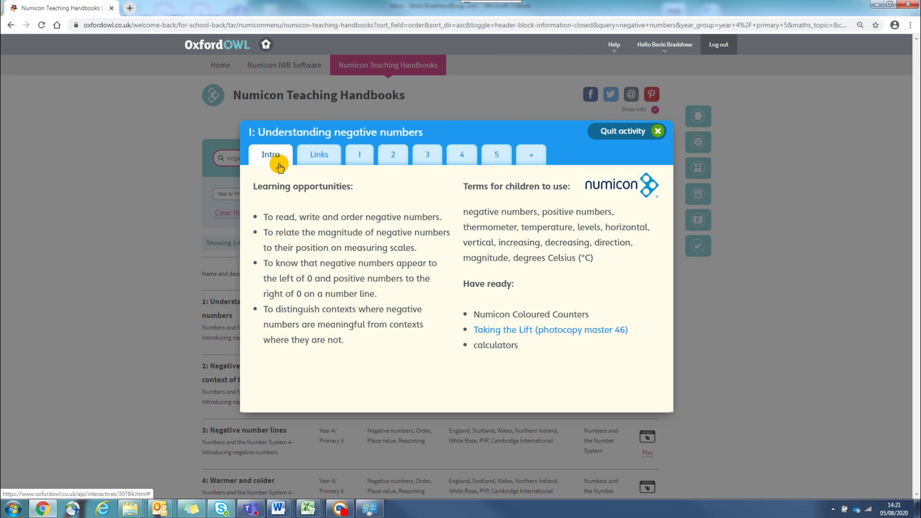
mouse_move(359, 365)
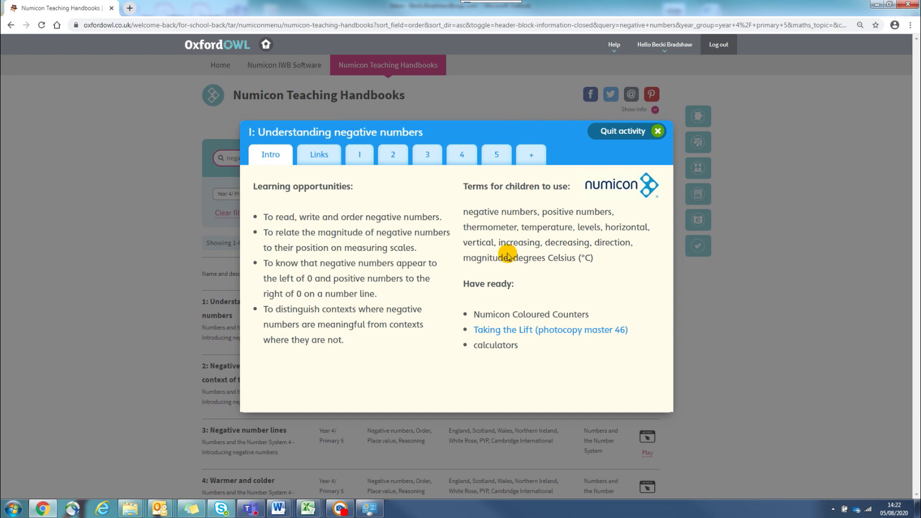
mouse_move(549, 229)
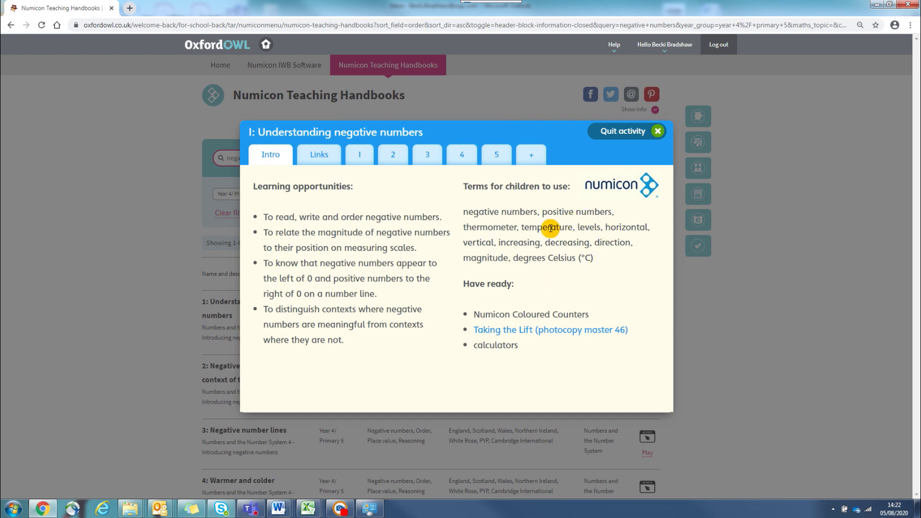
mouse_move(533, 381)
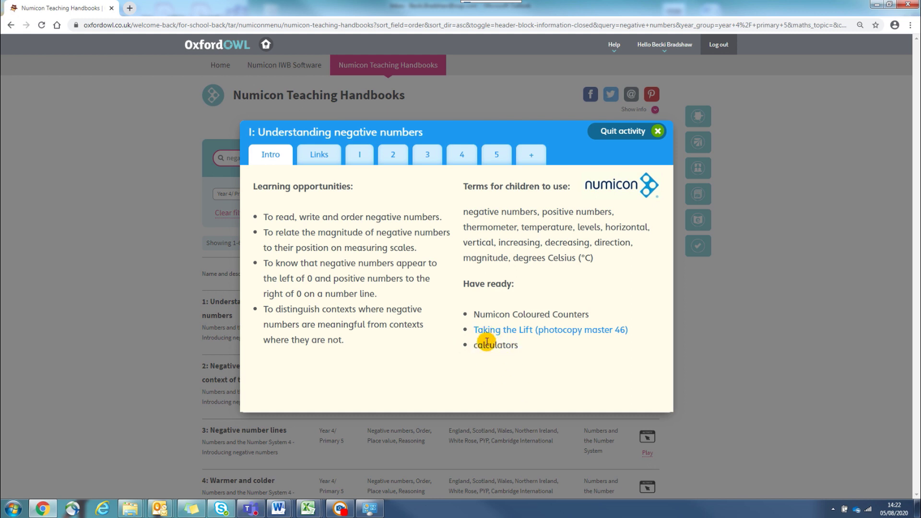
left_click(318, 154)
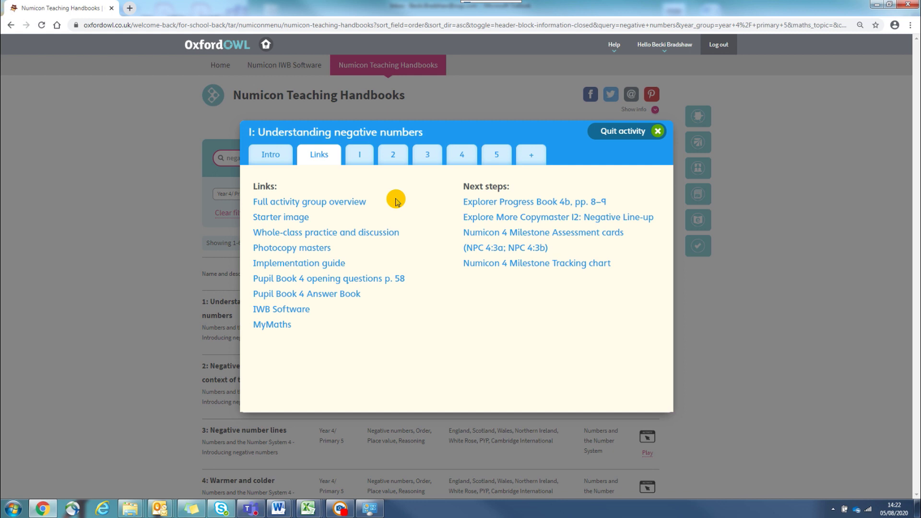
mouse_move(318, 201)
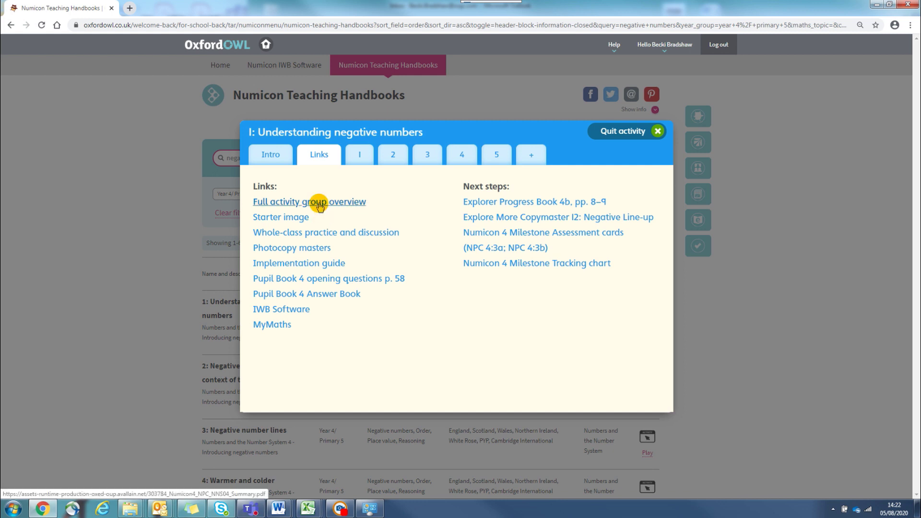
Open the full activity group overview PDF and the snow-angel starter image in new tabs
left_click(309, 201)
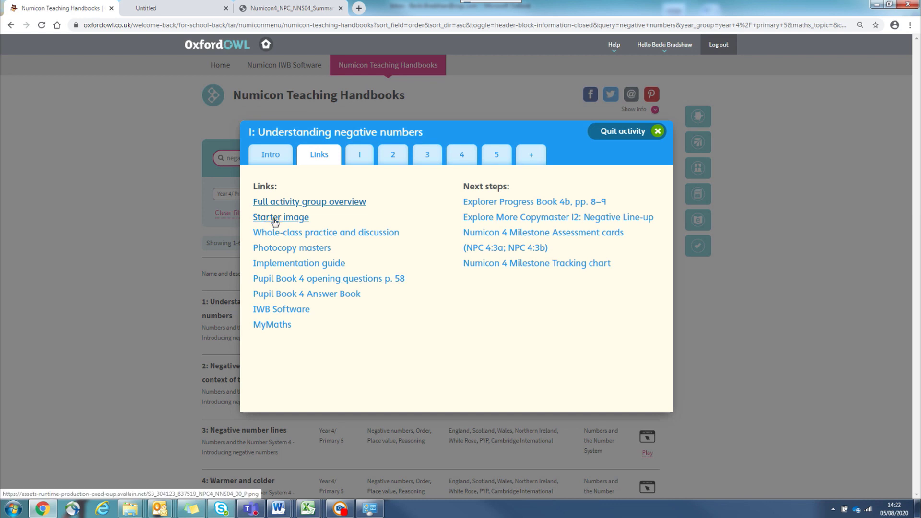
left_click(281, 217)
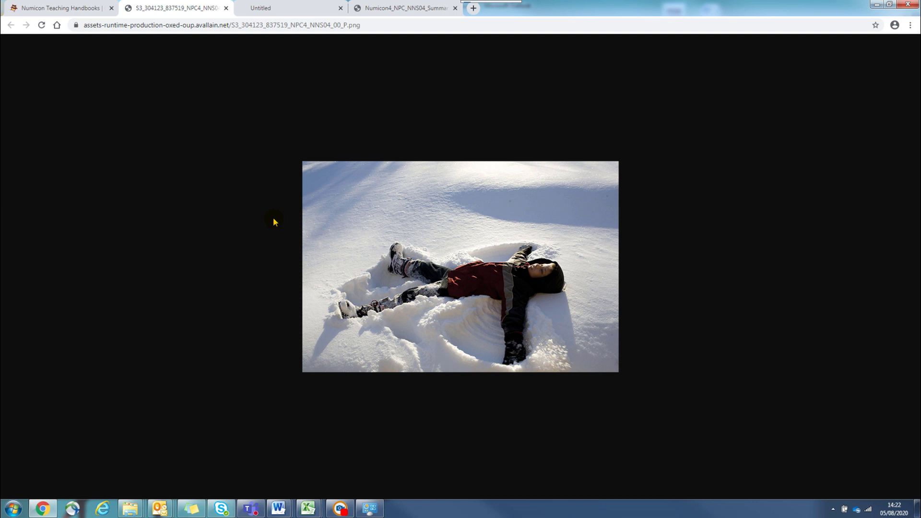
Switch back to the Numicon Teaching Handbooks browser tab showing the activity
left_click(59, 7)
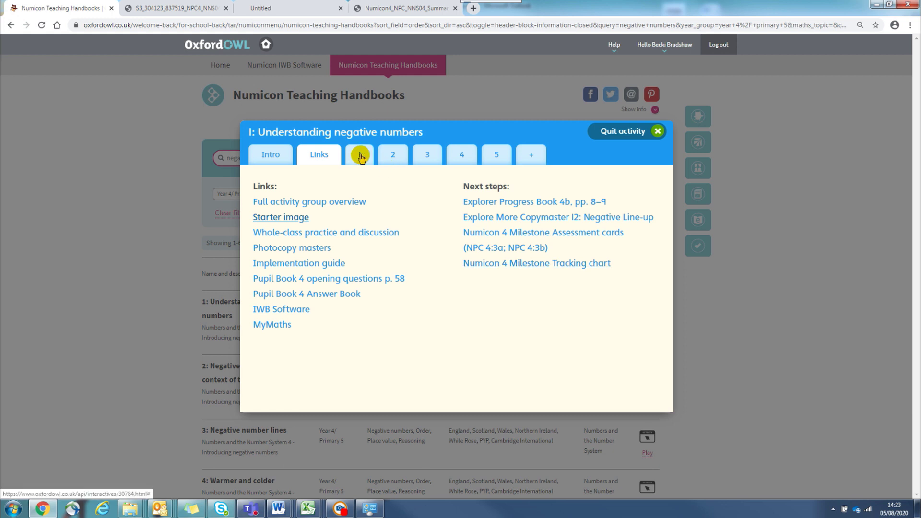
View Steps 1, 2 and 3, open the full-size lift floor diagram, then return
left_click(359, 157)
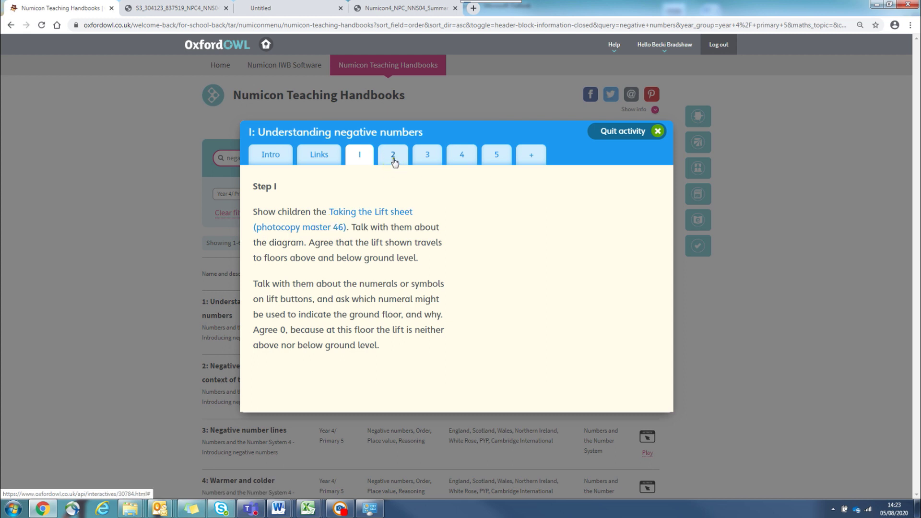
left_click(393, 154)
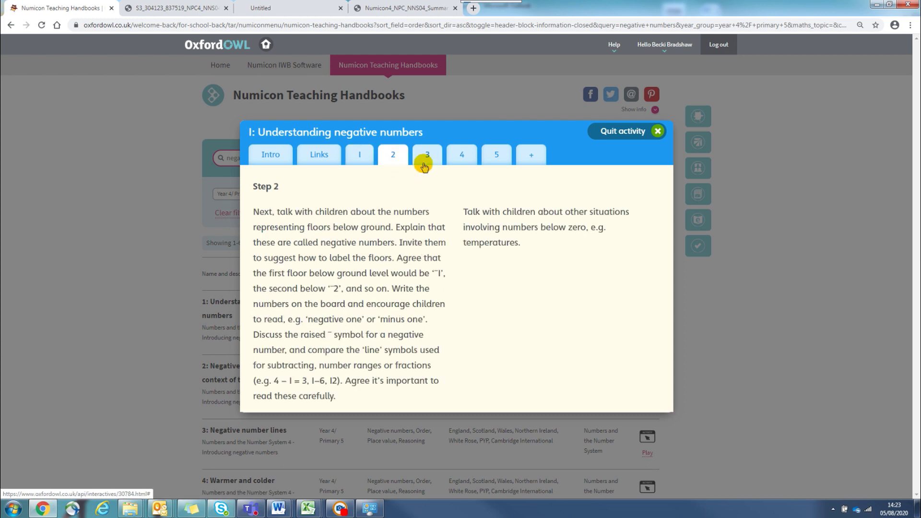
left_click(427, 155)
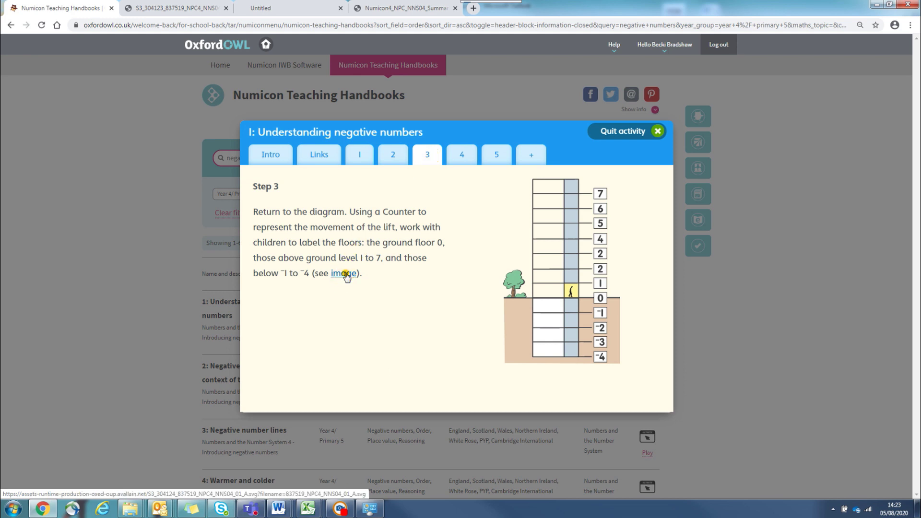
left_click(345, 273)
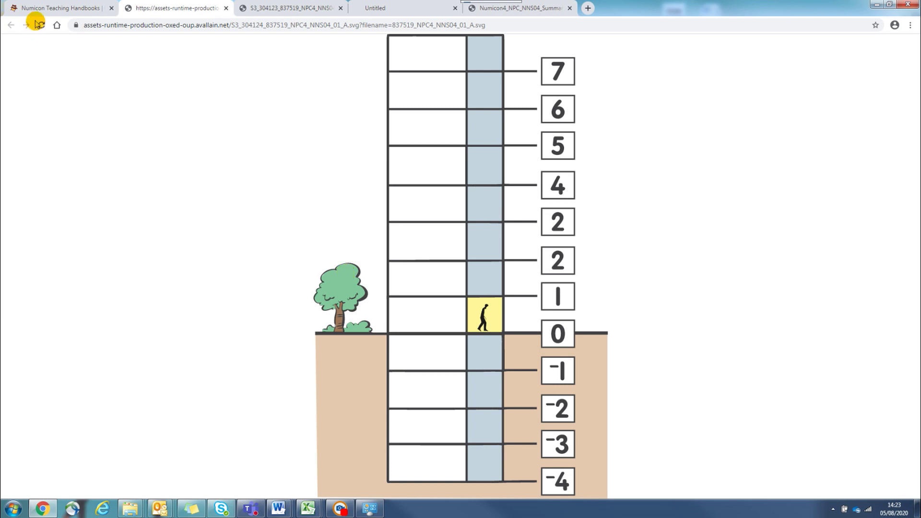
left_click(58, 8)
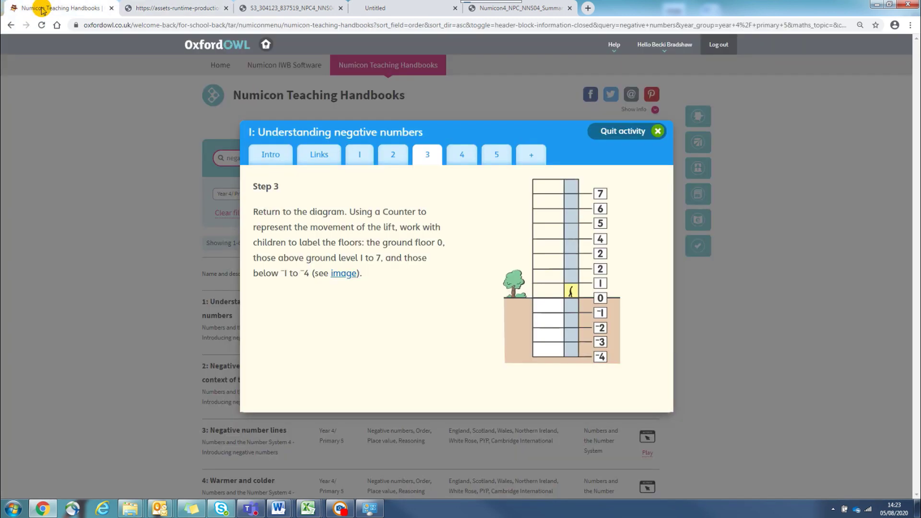
mouse_move(462, 155)
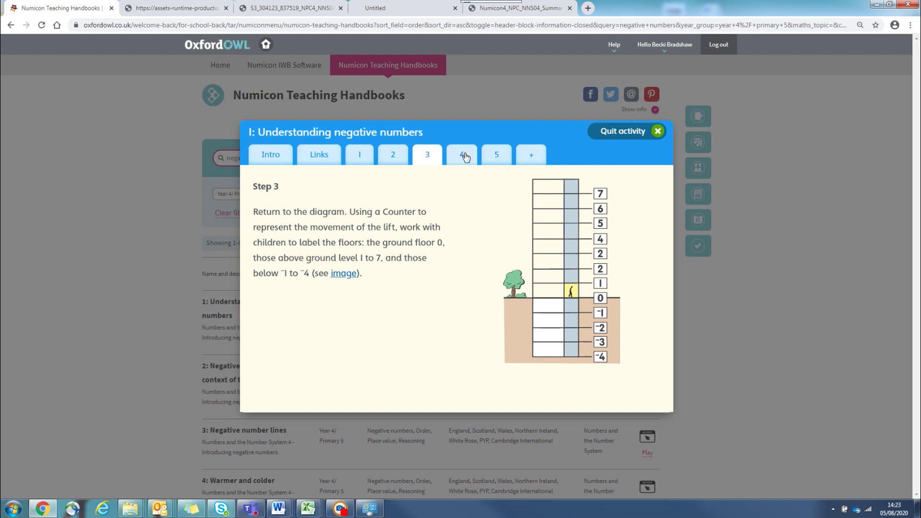
View Step 5 and the extra paired and individual work, then go back to Intro
left_click(495, 154)
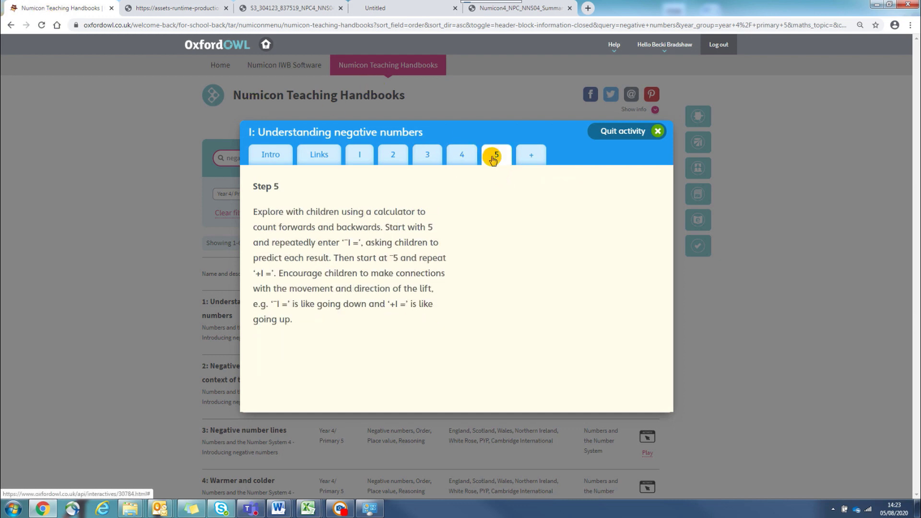
left_click(529, 154)
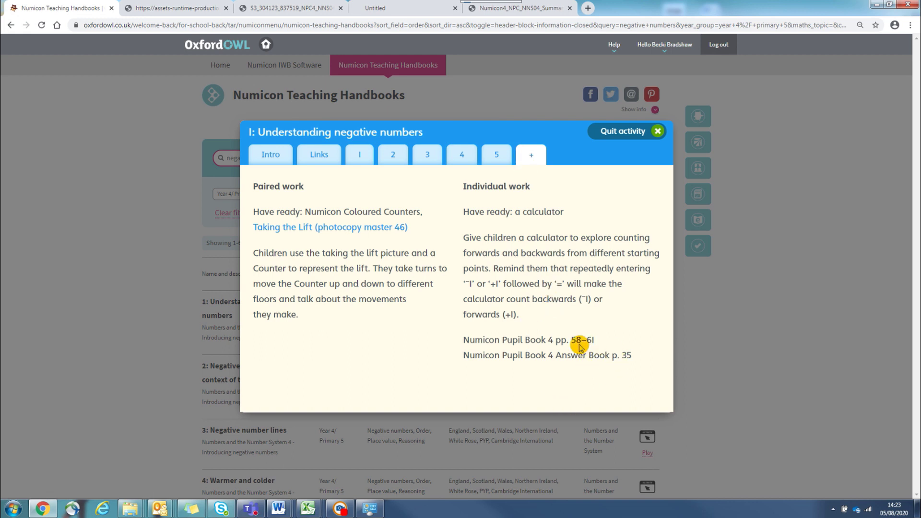
mouse_move(551, 386)
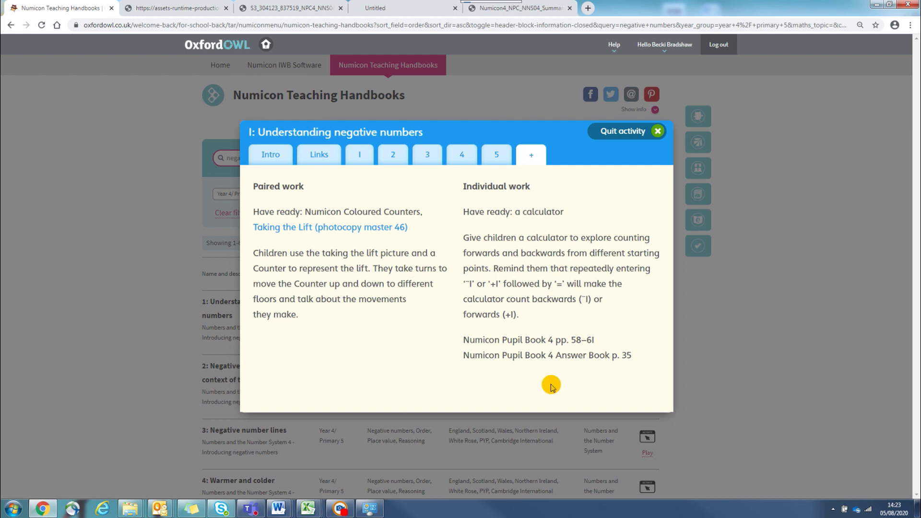
left_click(270, 155)
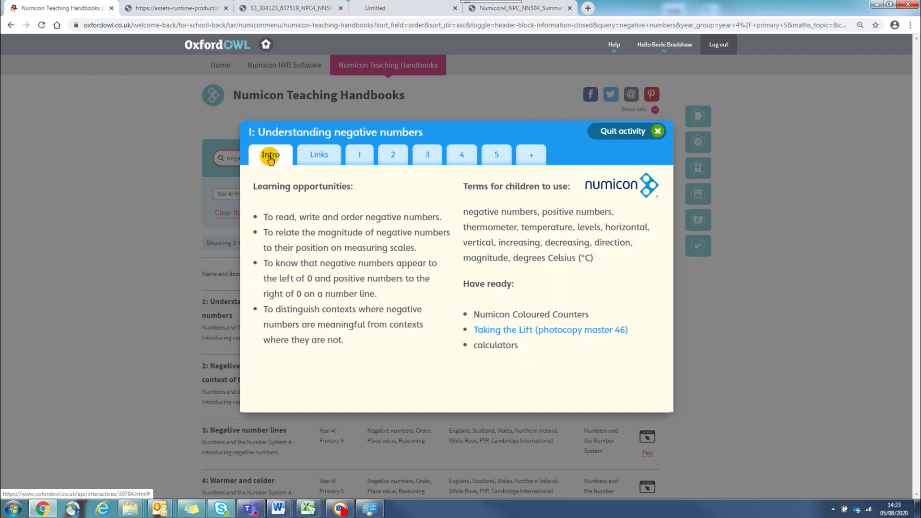